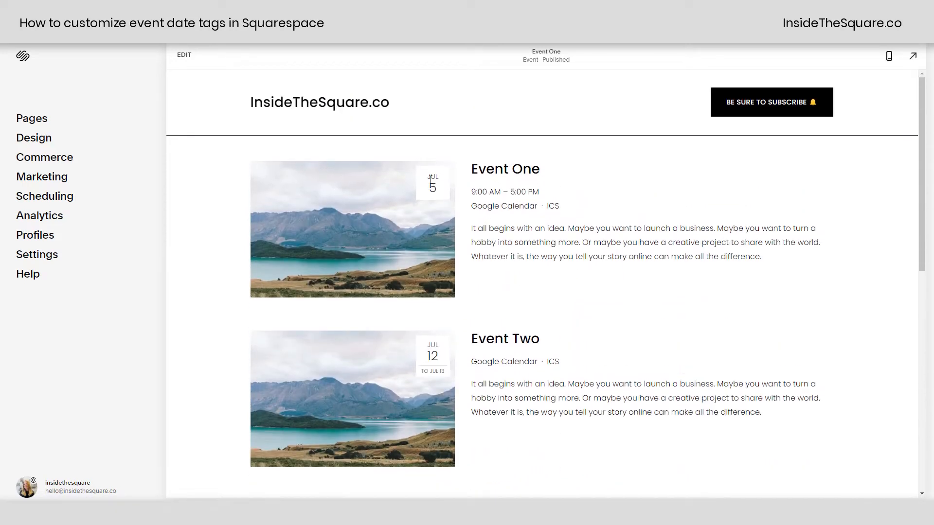
mouse_move(432, 179)
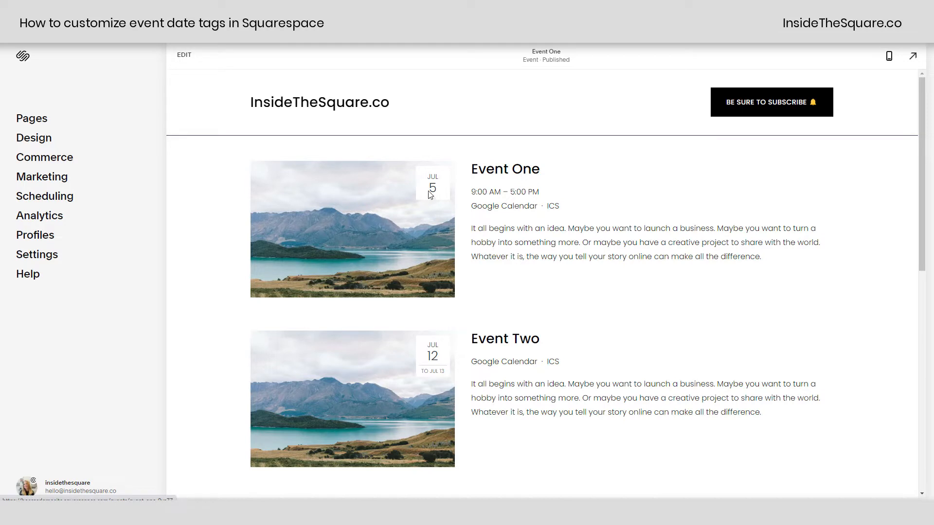
mouse_move(444, 202)
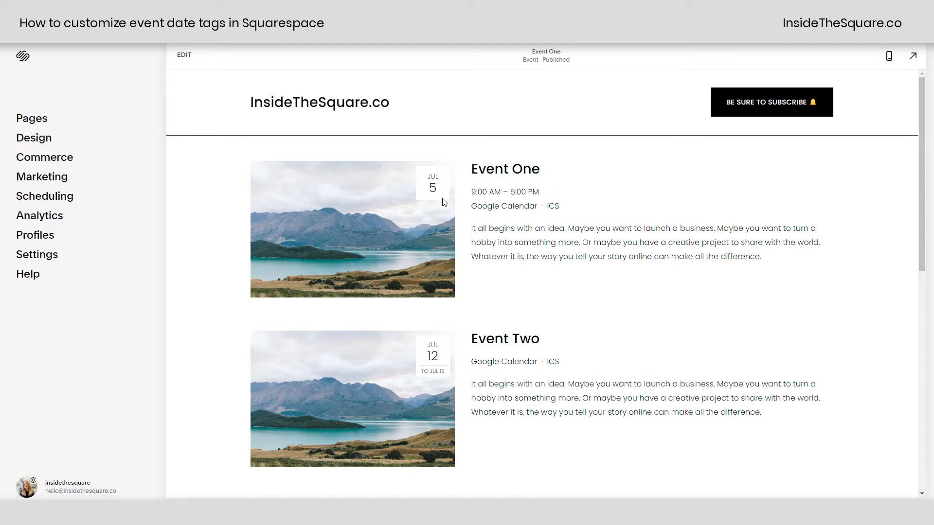
mouse_move(440, 206)
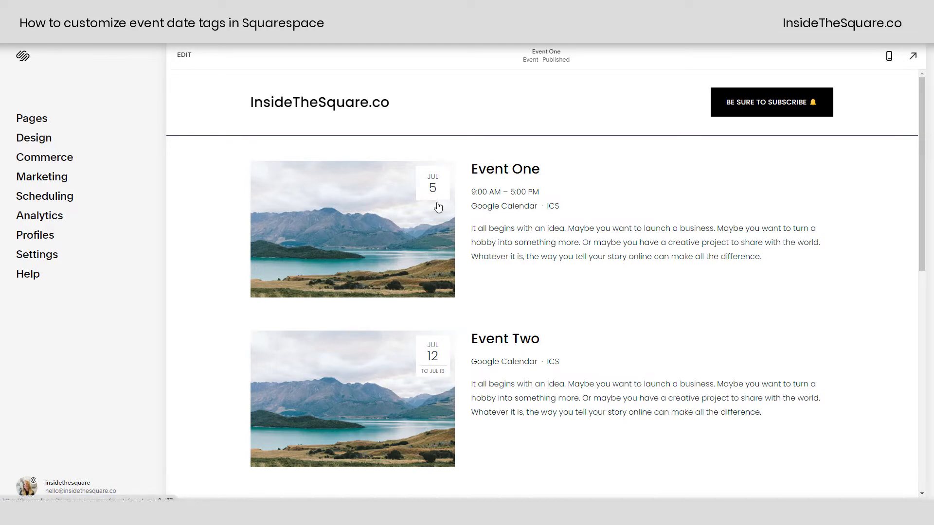
mouse_move(210, 196)
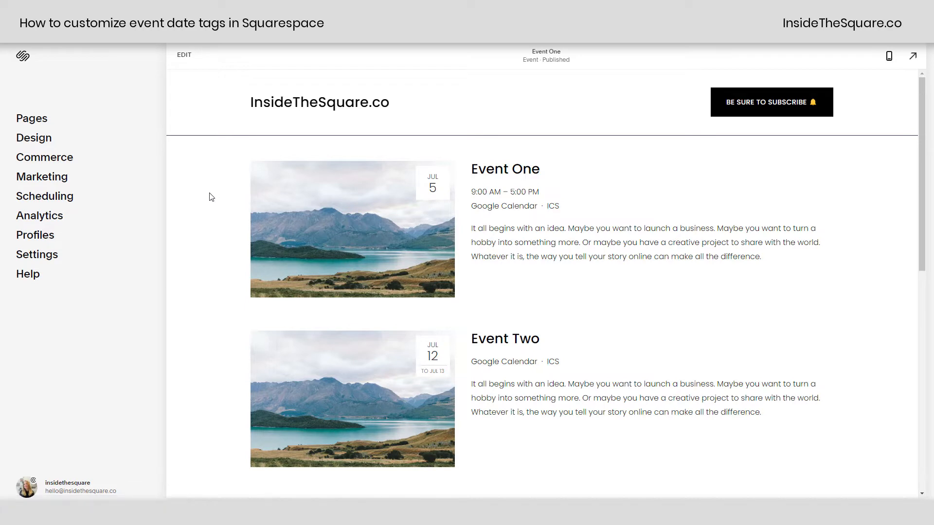
mouse_move(179, 172)
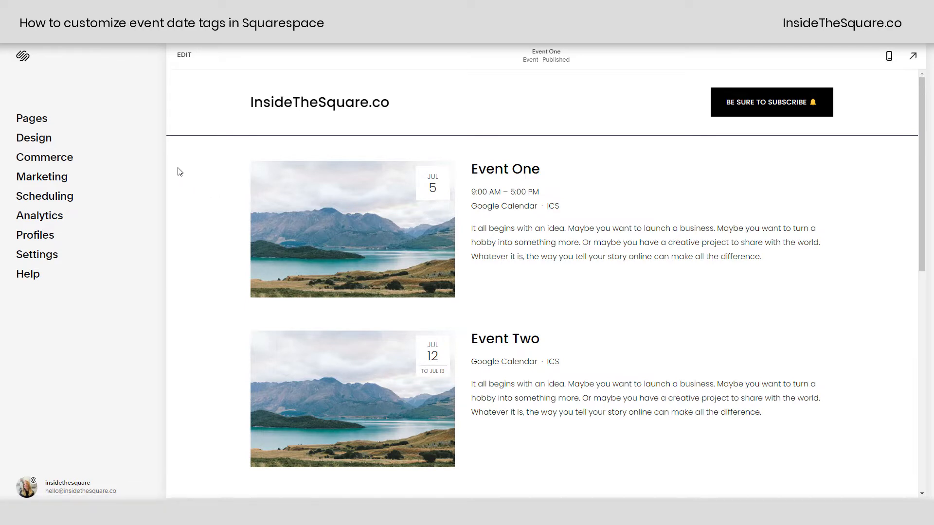
Add a .eventlist-datetag rule in Custom CSS with background purple and color #FFF
left_click(34, 137)
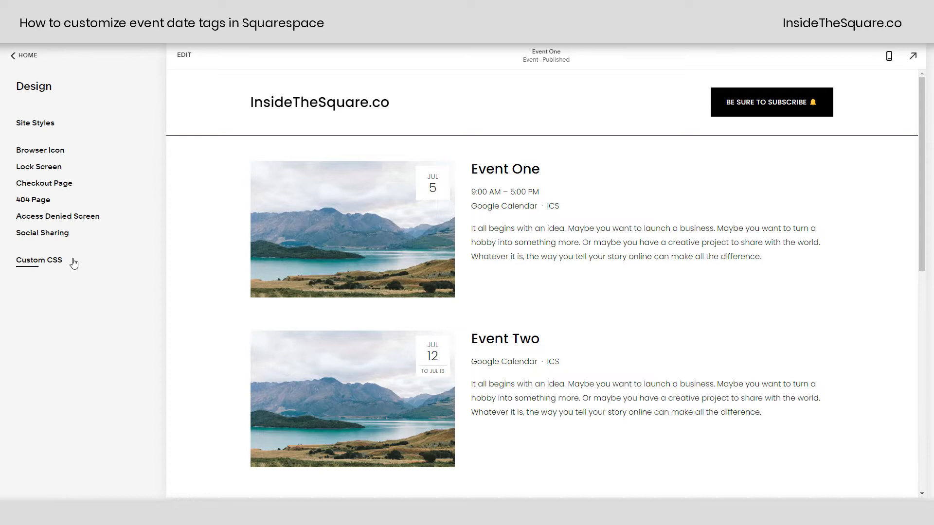
left_click(38, 260)
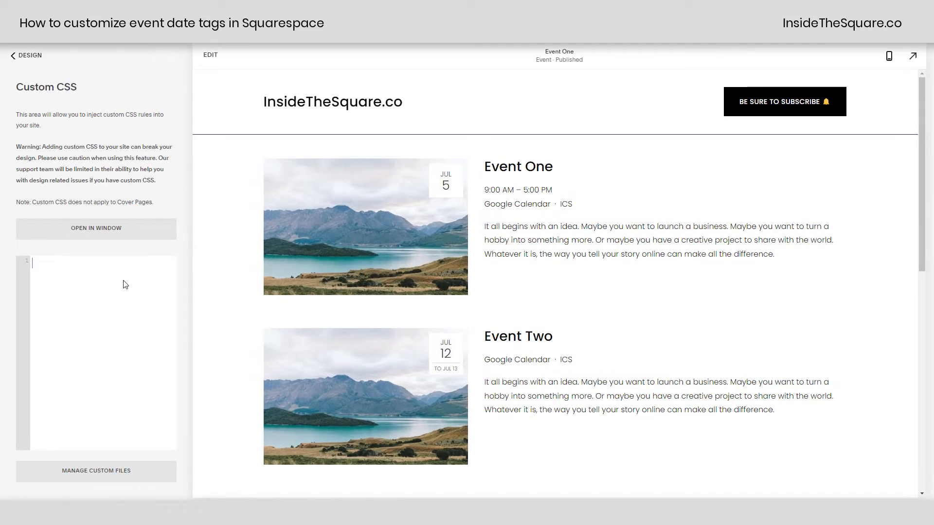
type(".eventlist-datetag")
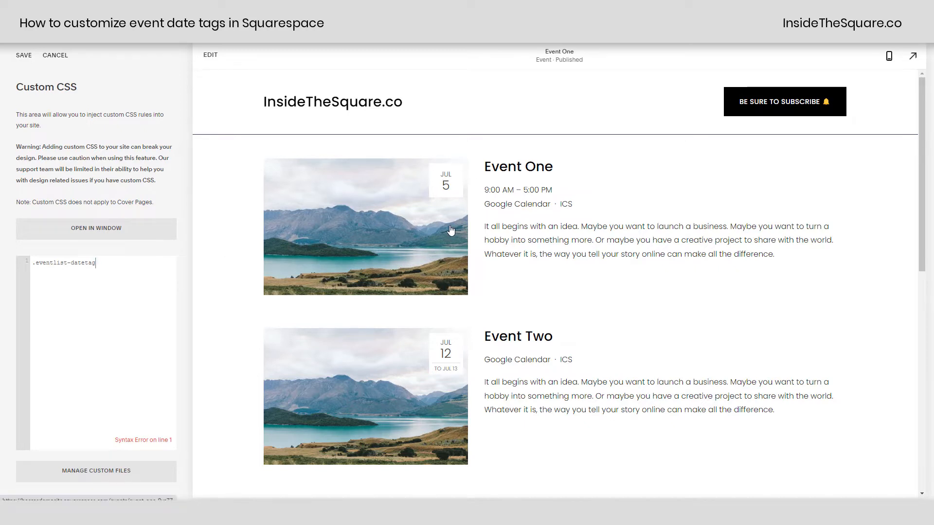
left_click(96, 229)
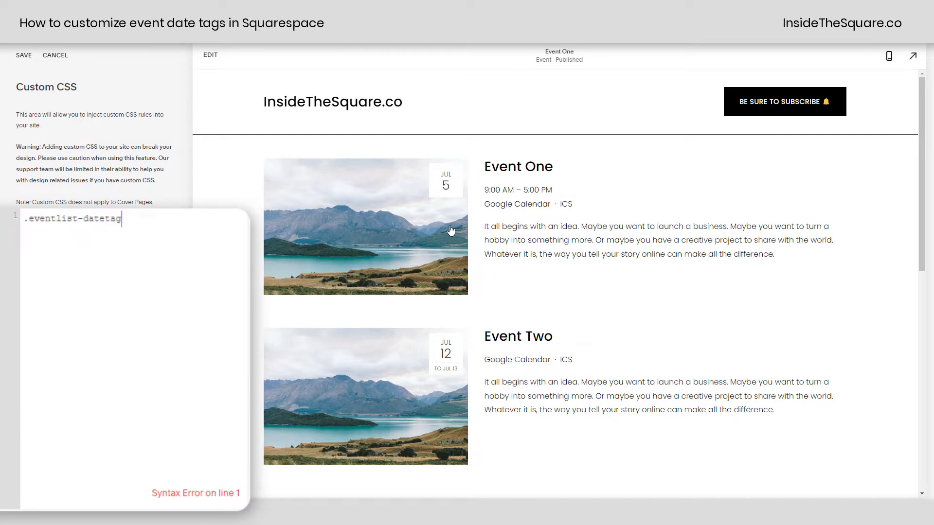
type("{background:purple;color:#")
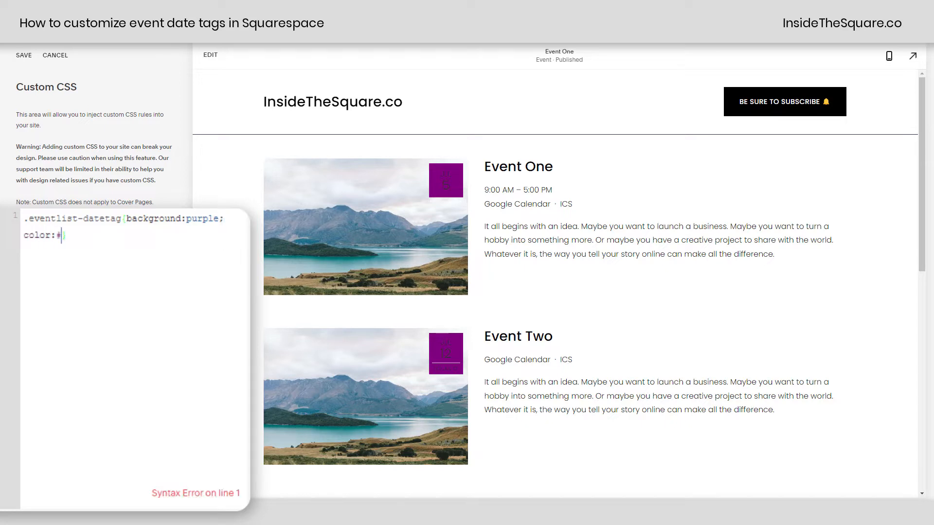
type("FFF")
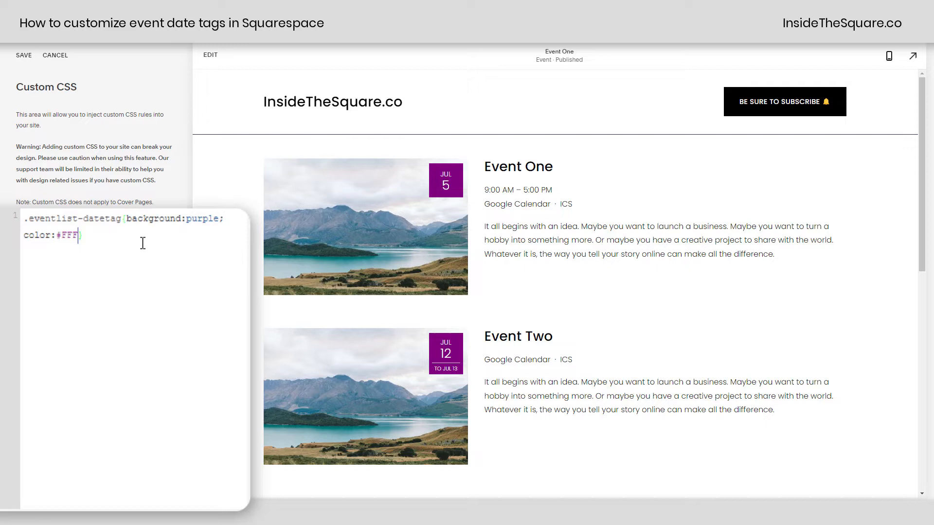
Add box-shadow 5px 5px 10px 10px rgba(0,0,0,0.3) to the date tag rule
type(";bo")
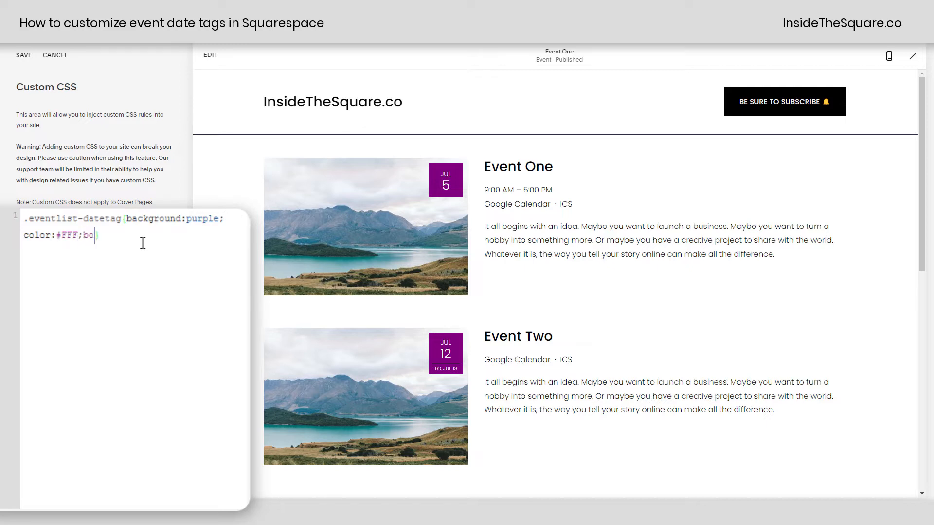
type("x-shadow")
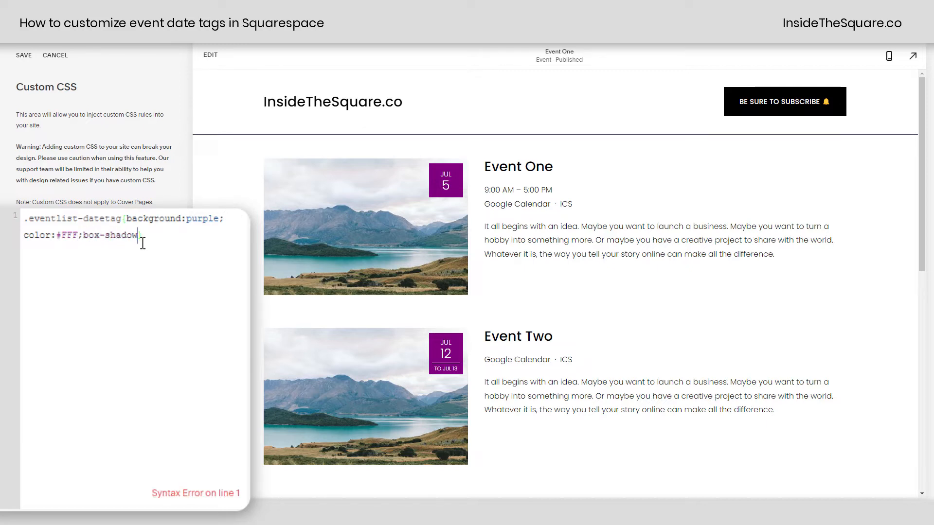
type(":5px 5px 10px 1")
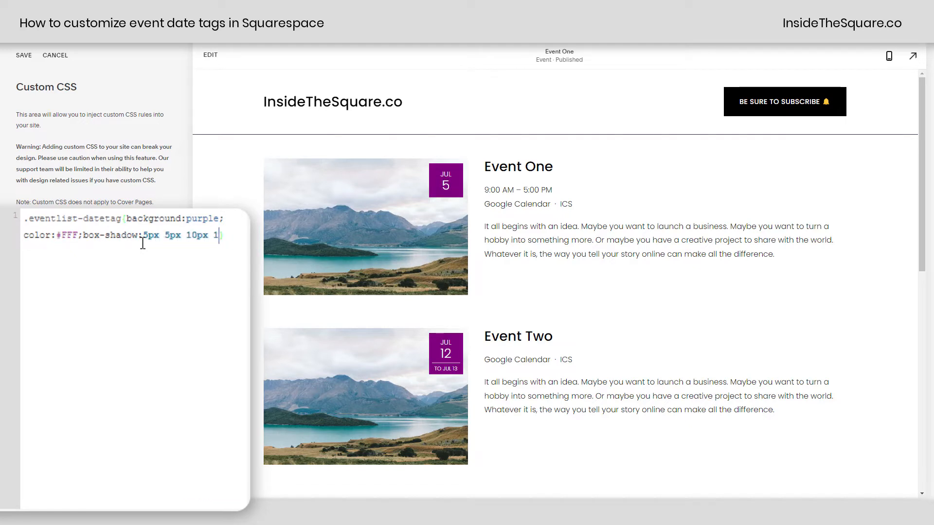
type("0px #000)")
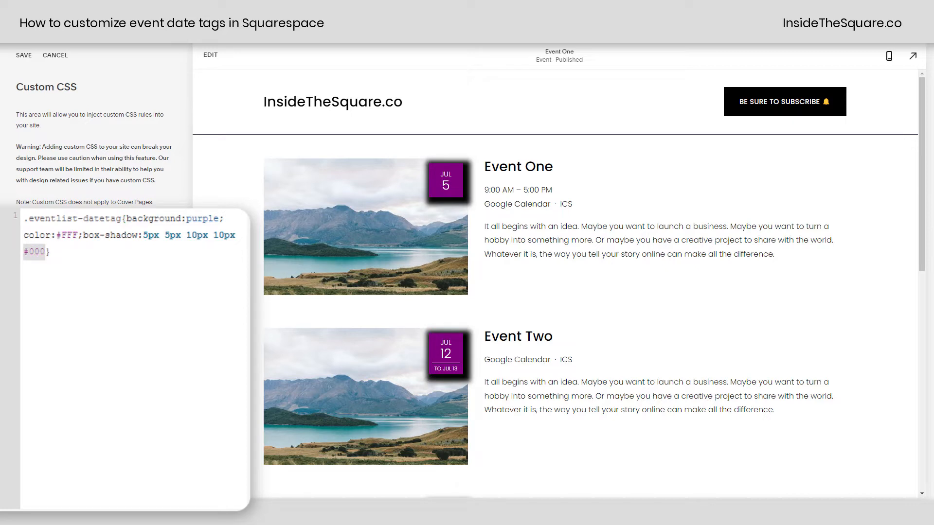
type("rgba()")
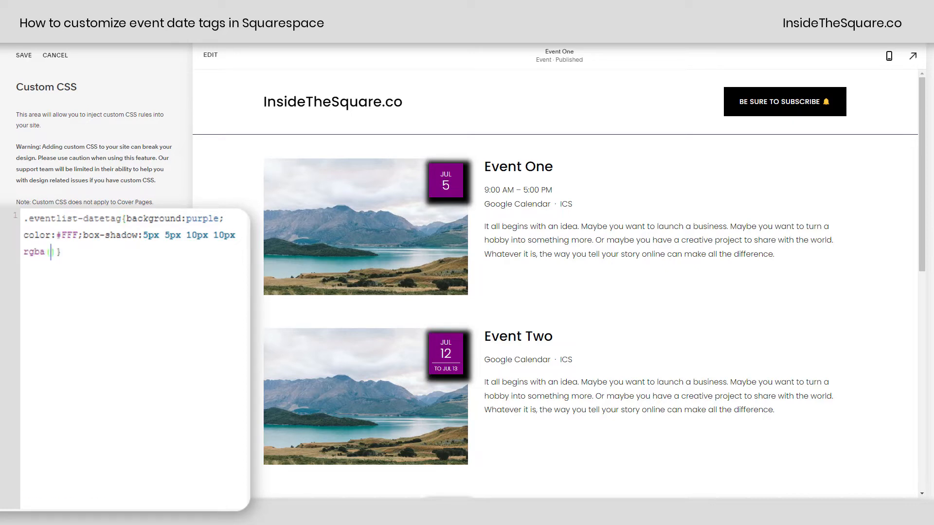
type("0,0,0,0.3")
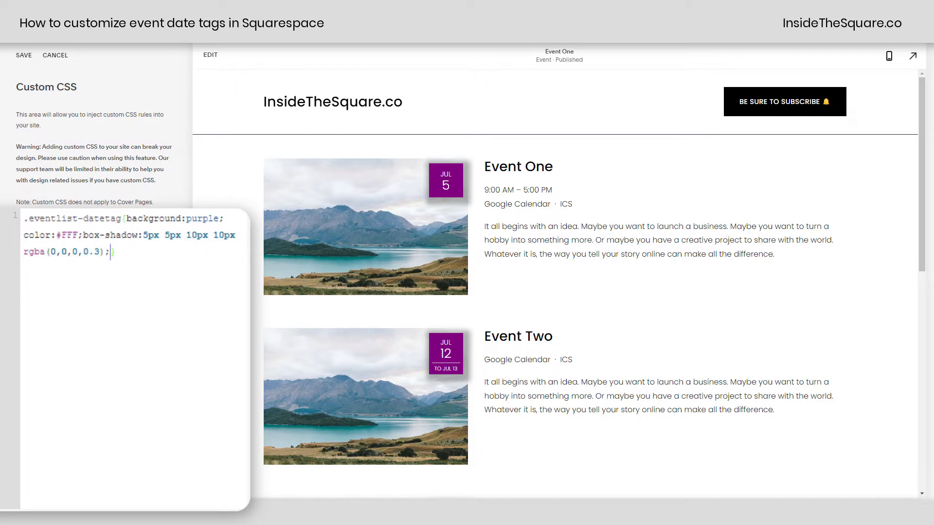
Add border-radius 50% to the date tags, then change it to 15px 0 for a leaf shape
type("border-radiu")
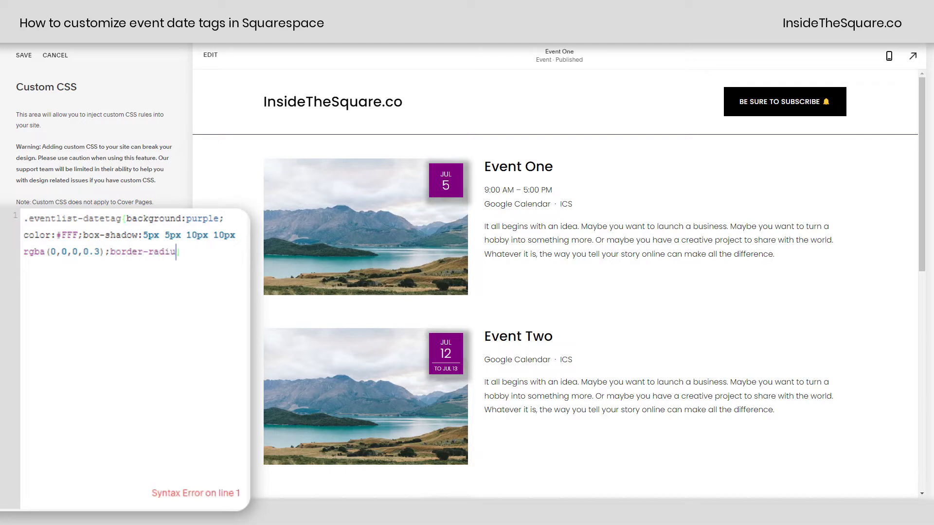
type("s:50%")
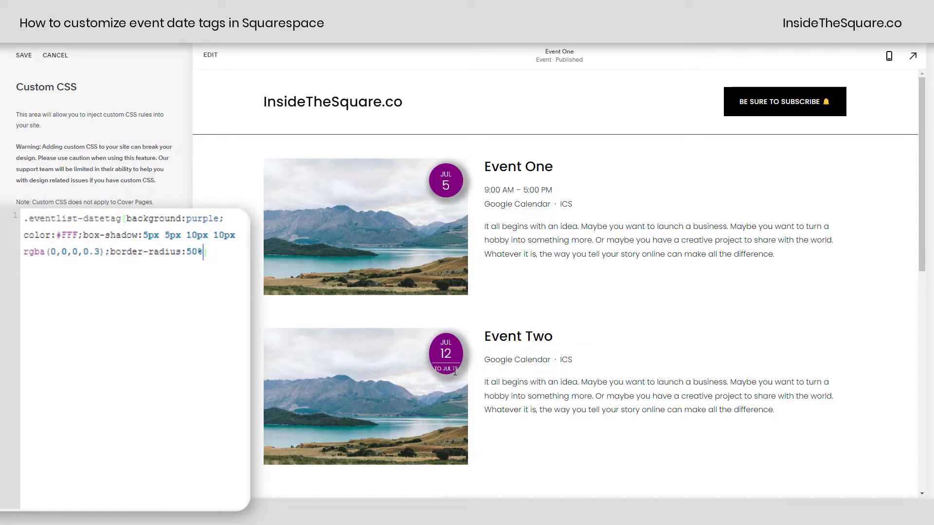
mouse_move(461, 374)
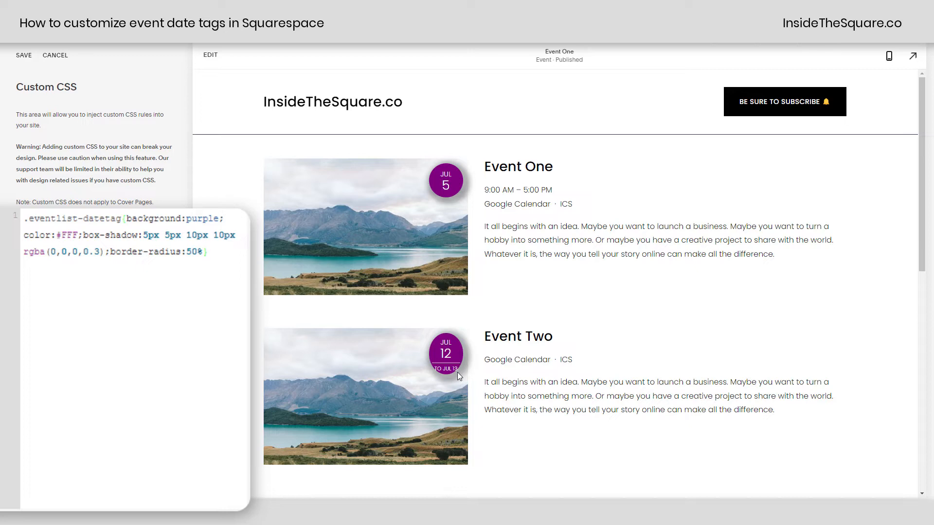
mouse_move(456, 378)
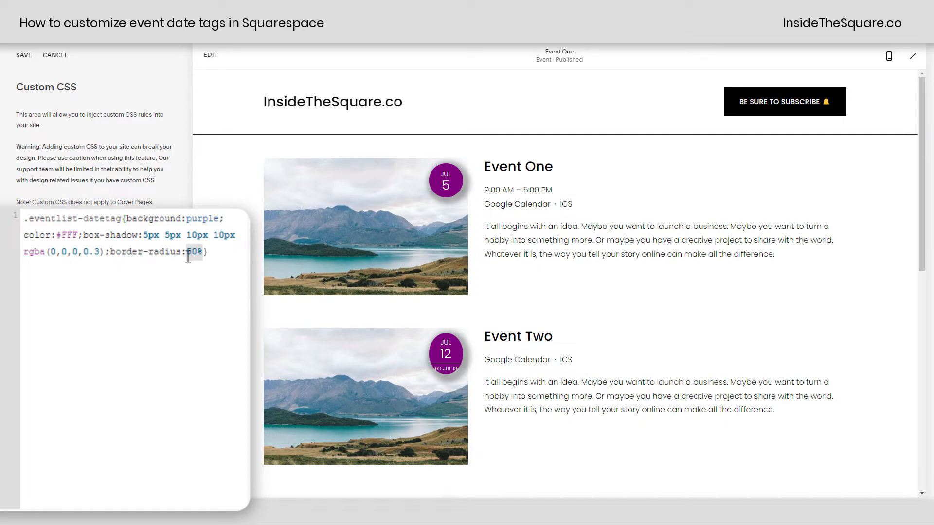
type("5px 0")
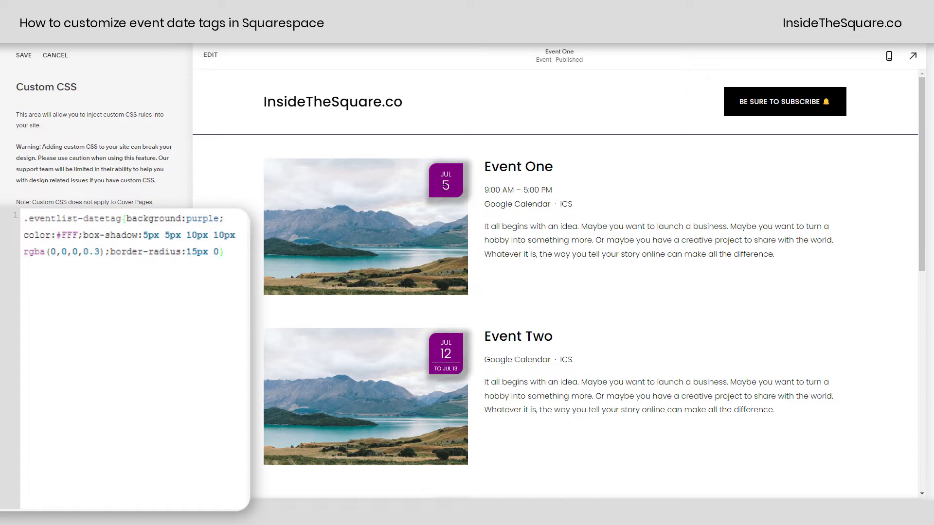
mouse_move(276, 182)
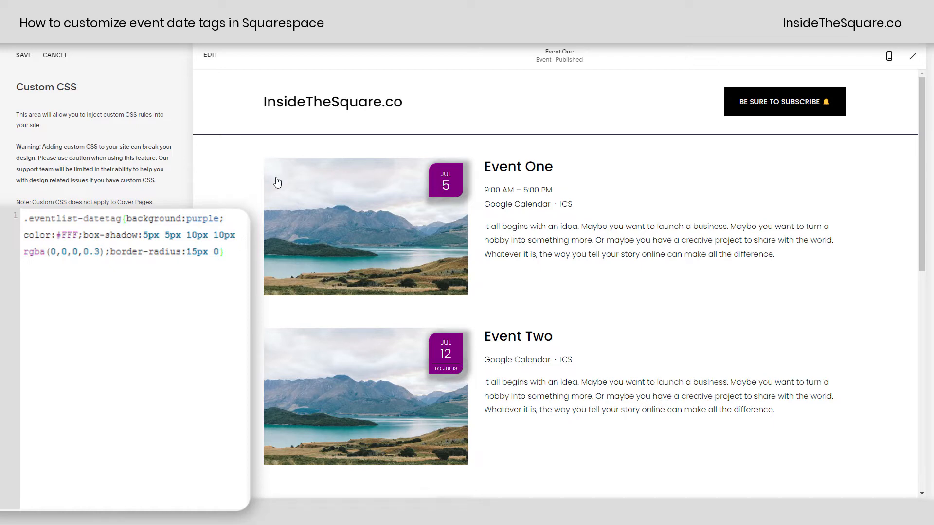
Add left:10px!important to the date tag rule to inset it from the image edge
type("left")
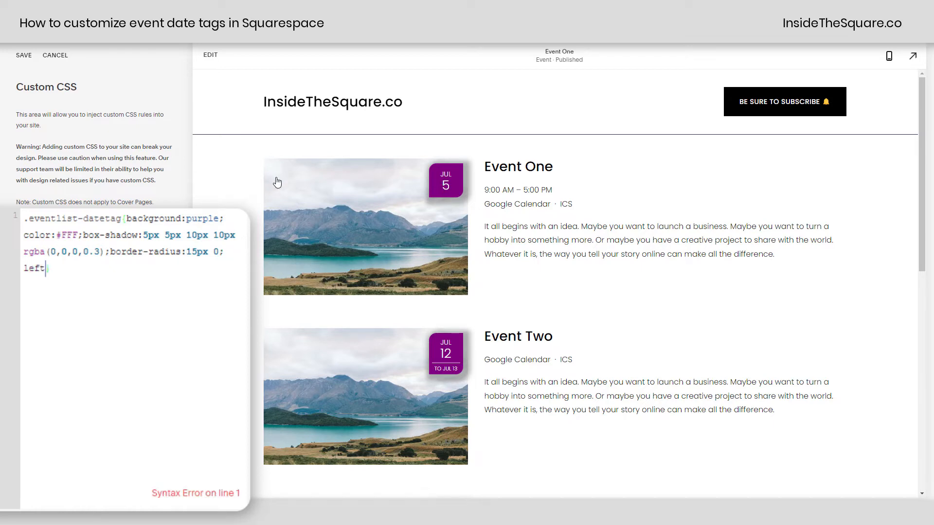
type(":10px!")
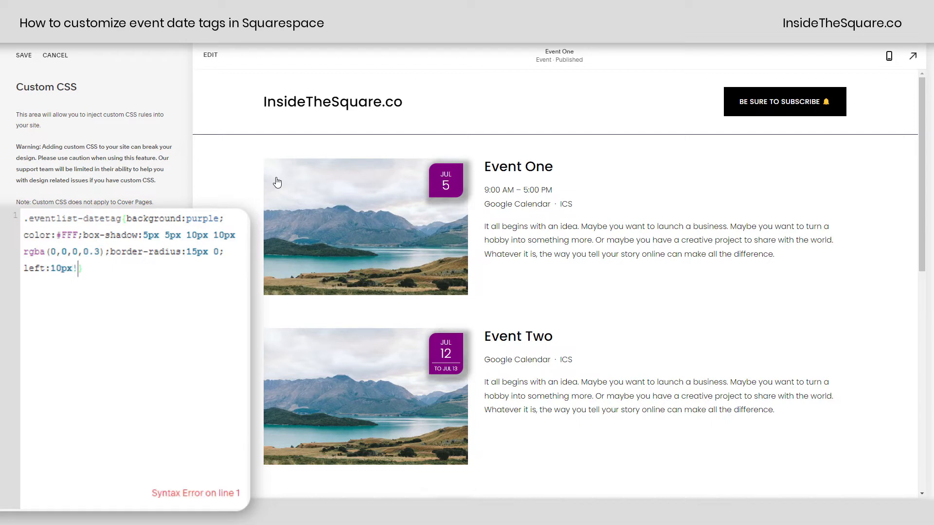
type("important}")
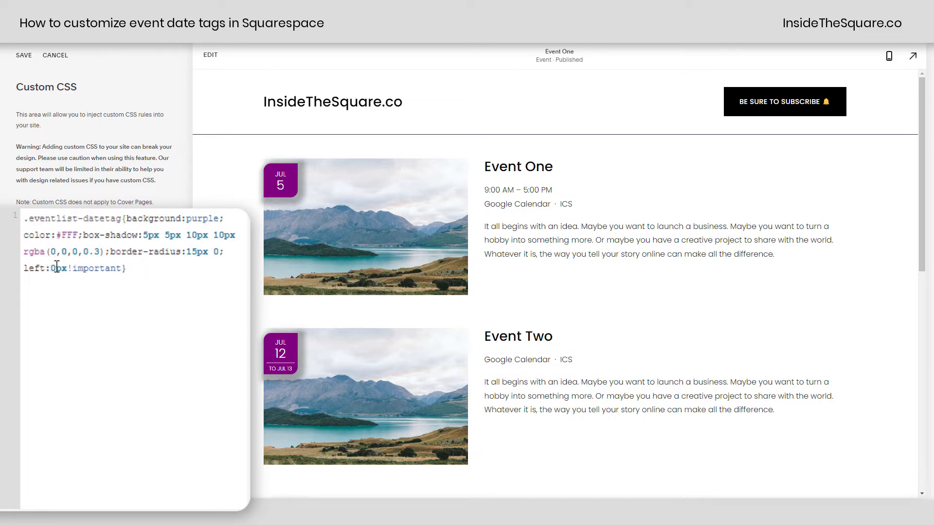
type("1")
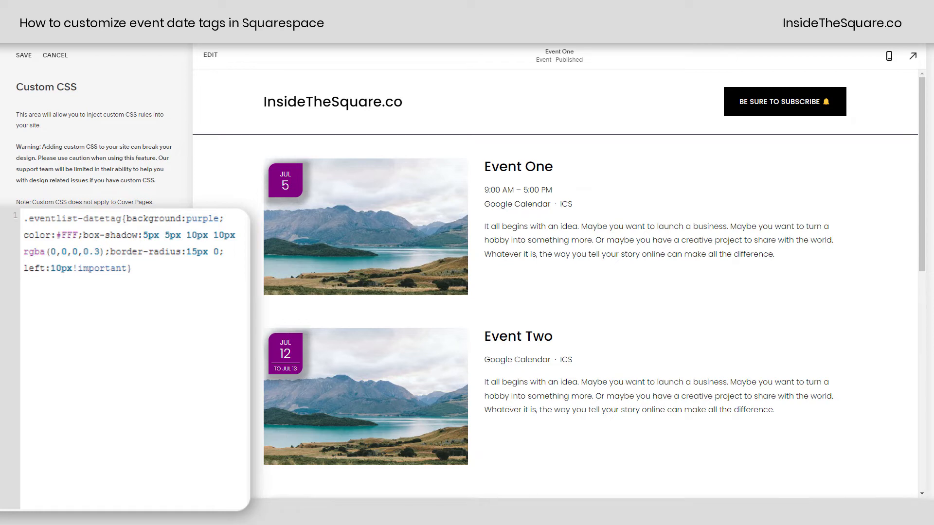
Replace the left offset with position:relative; margin:auto; top:10px and save the CSS
double_click(78, 269)
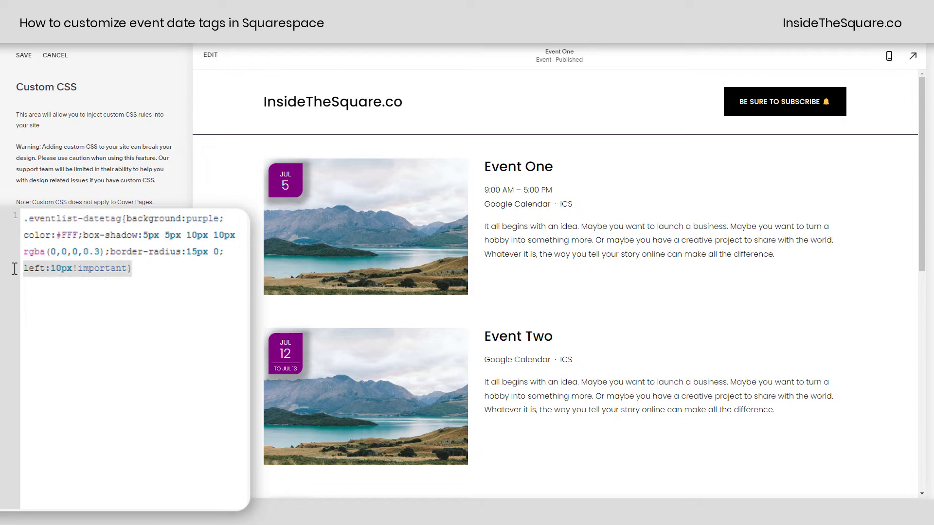
type("position:Relative; margin:auto; top:0}}")
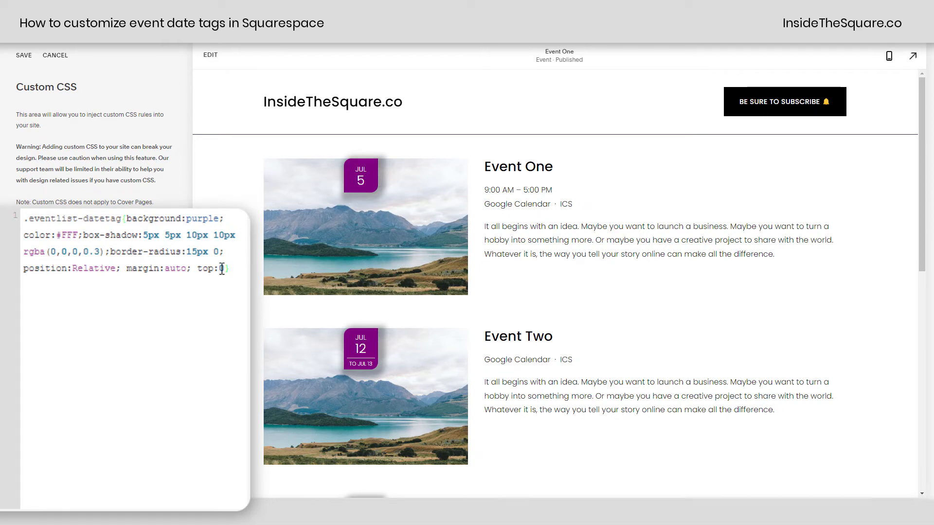
type("0")
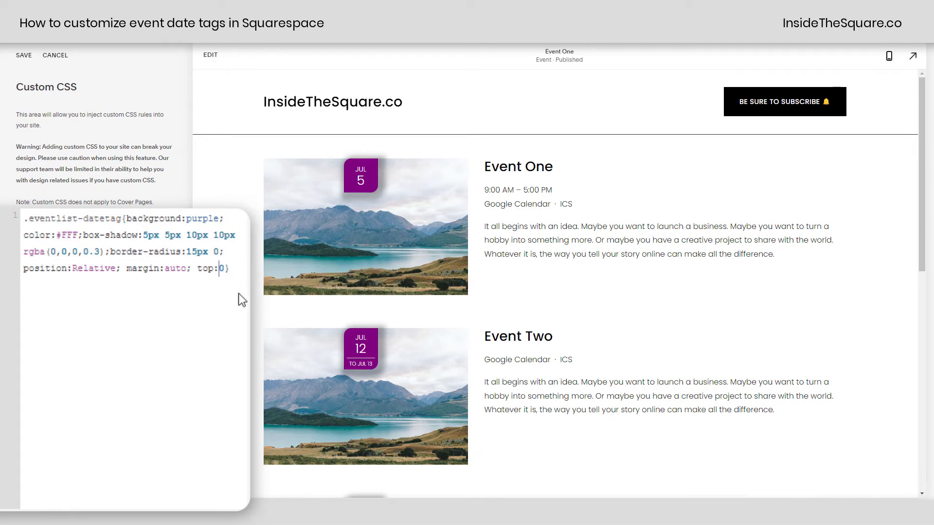
type("10px")
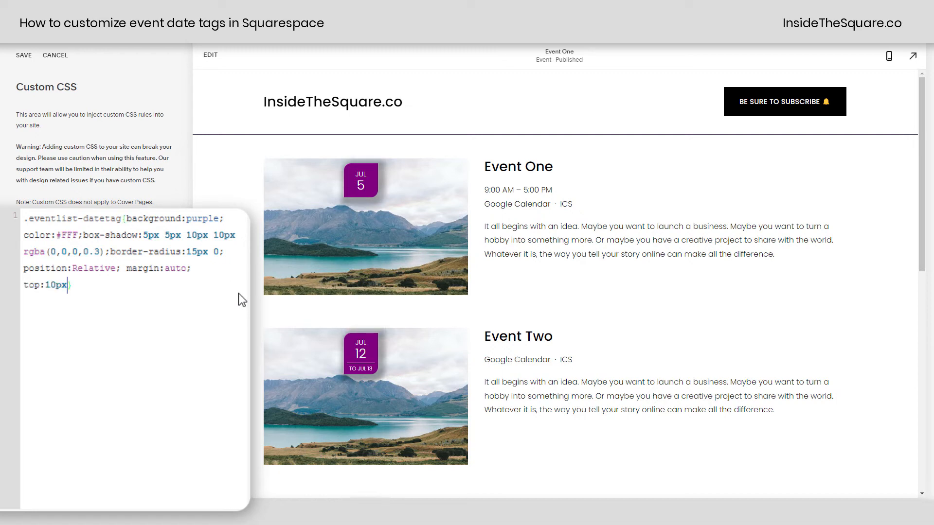
type("}")
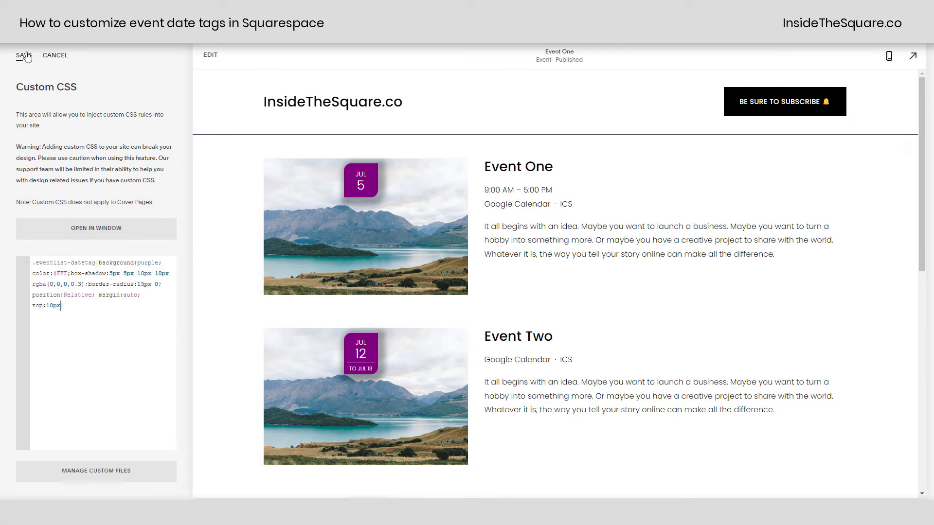
left_click(22, 56)
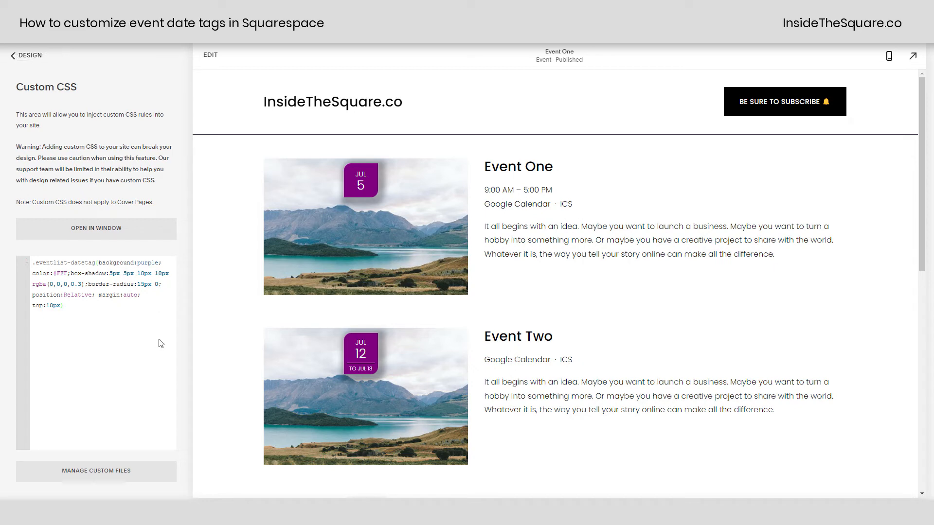